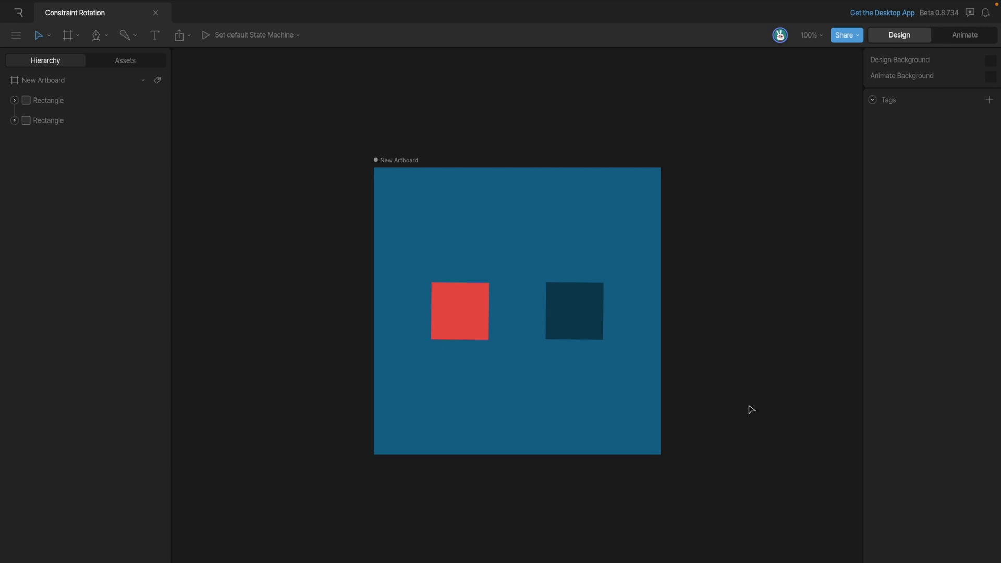
- Add a Rotation constraint to the dark blue square and show its settings
{"action": "left_click", "coordinate": [573, 311]}
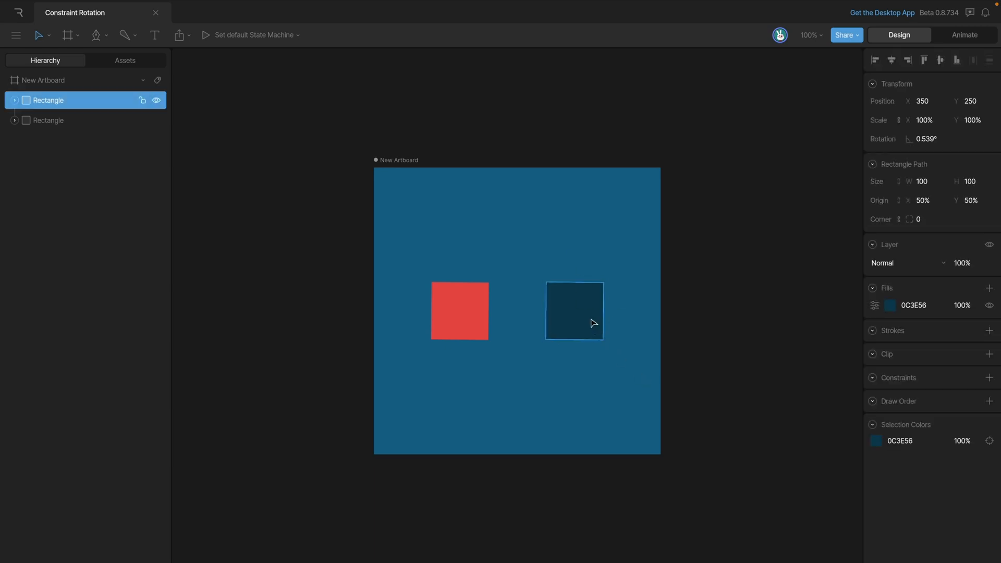
{"action": "left_click", "coordinate": [573, 310]}
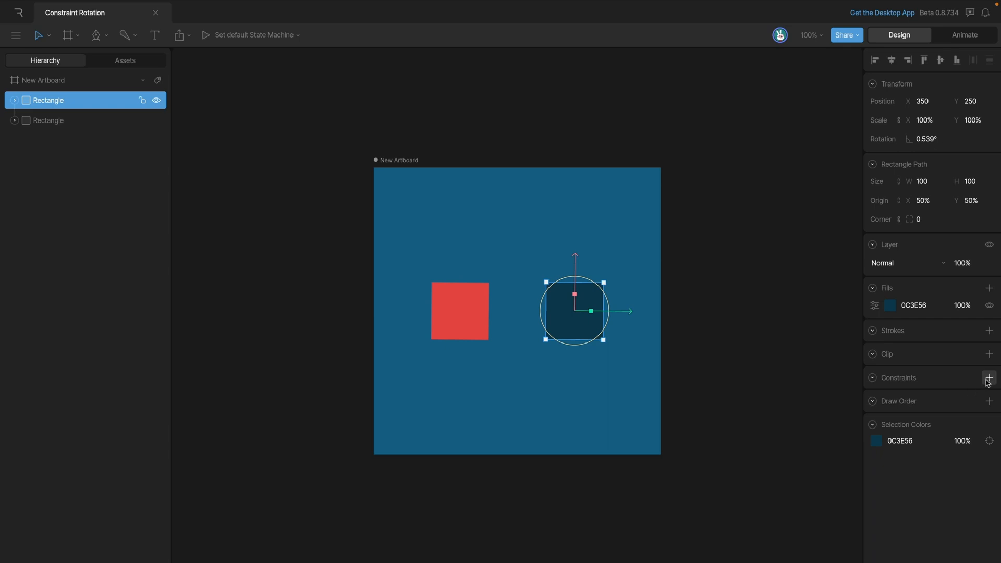
{"action": "left_click", "coordinate": [988, 378]}
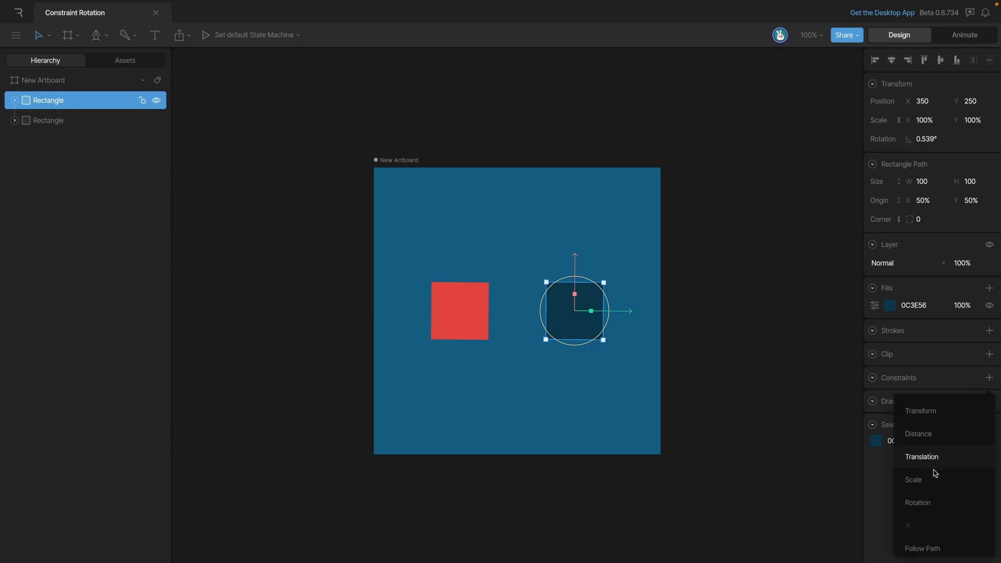
{"action": "left_click", "coordinate": [918, 505]}
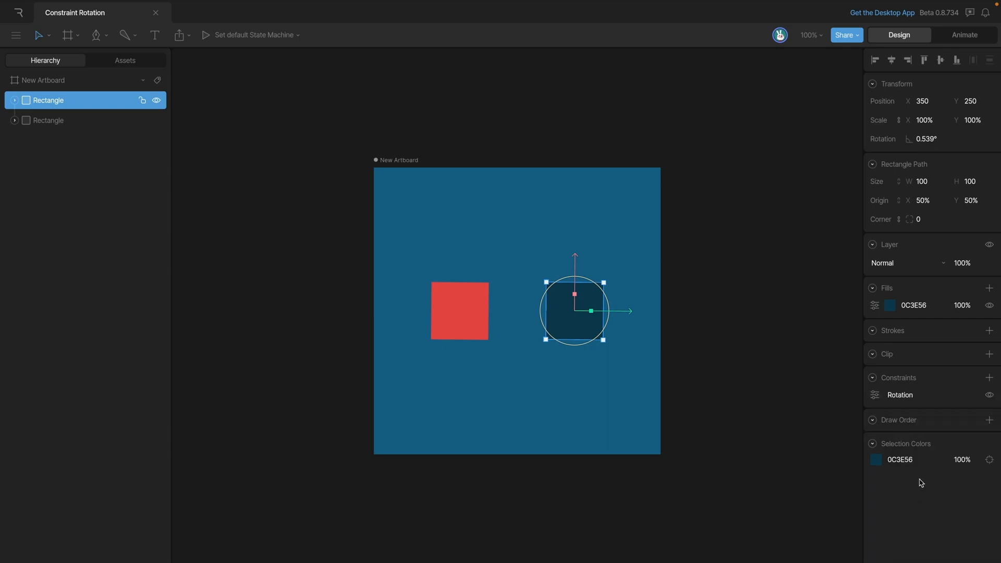
{"action": "left_click", "coordinate": [875, 395]}
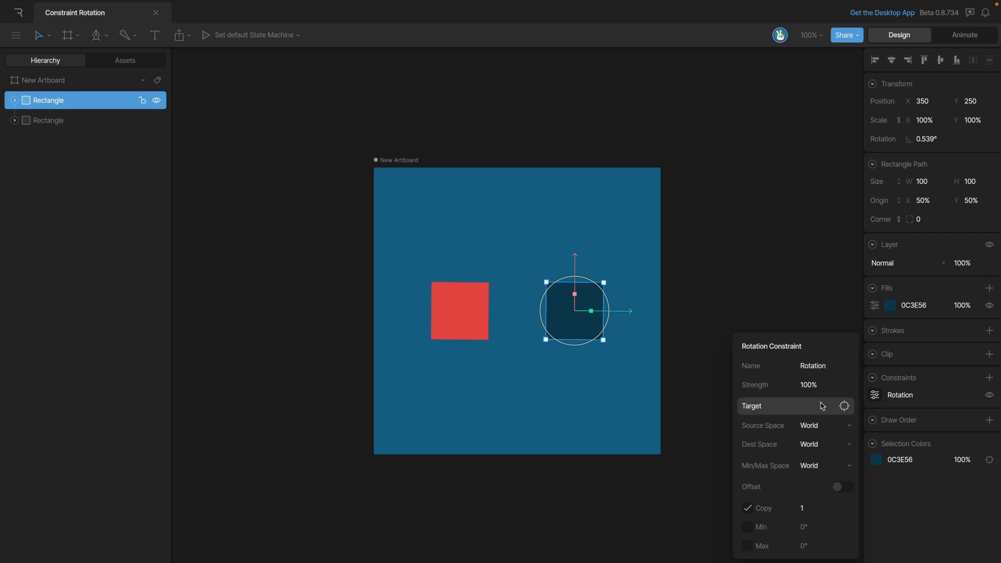
- Set the red square as the rotation constraint's target, then reselect the dark blue square
{"action": "left_click", "coordinate": [843, 405]}
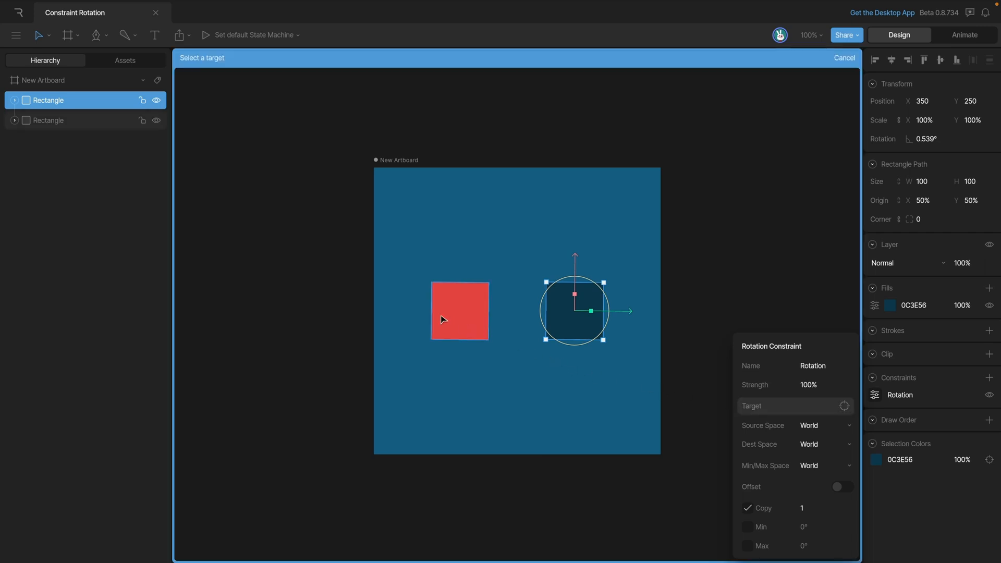
{"action": "left_click", "coordinate": [458, 311]}
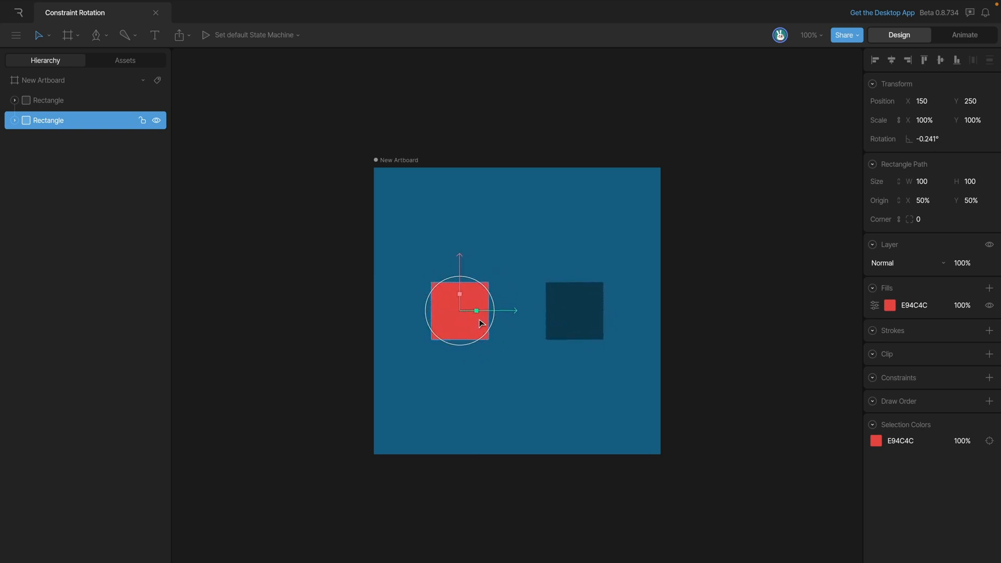
{"action": "left_click", "coordinate": [573, 312]}
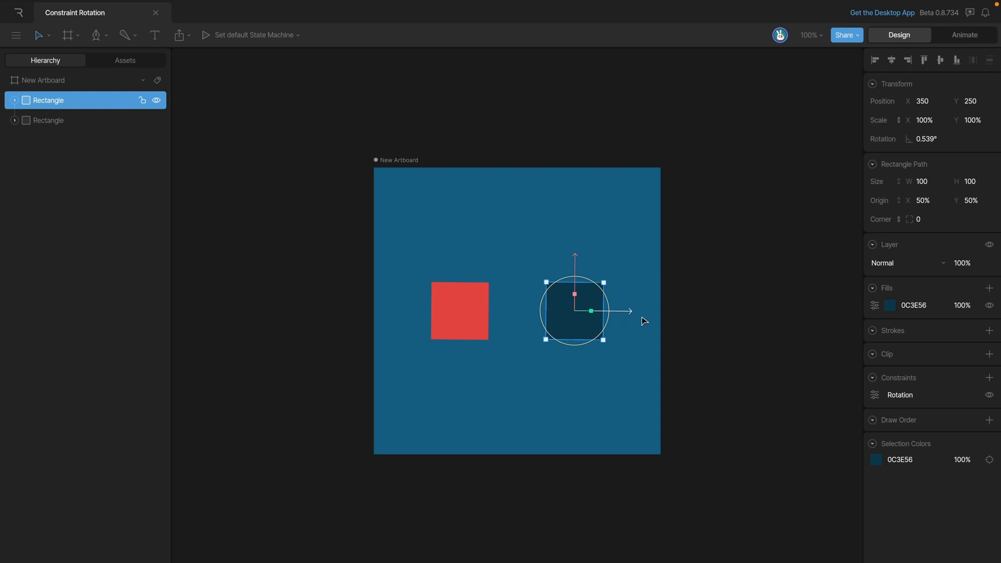
- Review the dark blue square's rotation constraint settings, then close them
{"action": "left_click", "coordinate": [873, 395]}
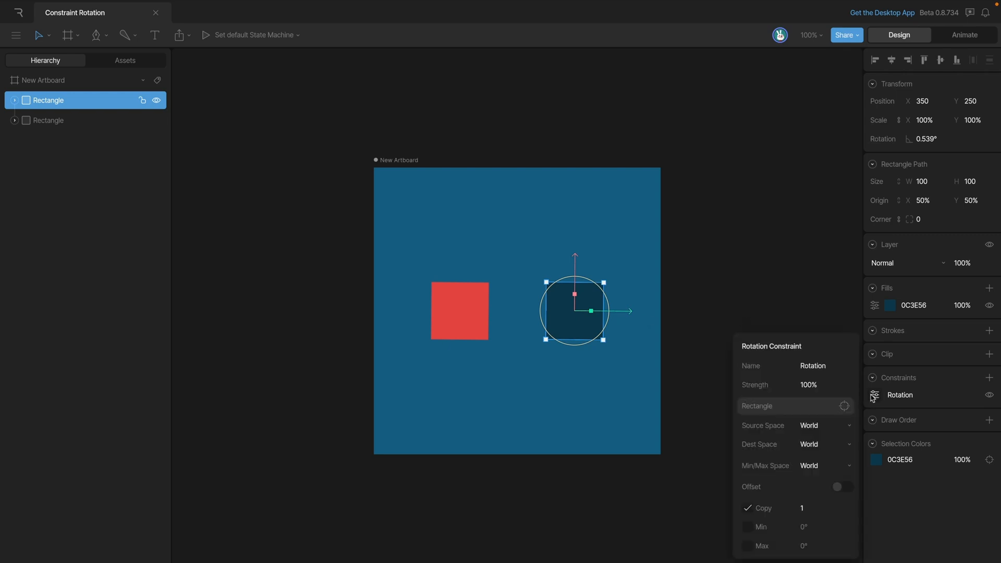
{"action": "mouse_move", "coordinate": [762, 388]}
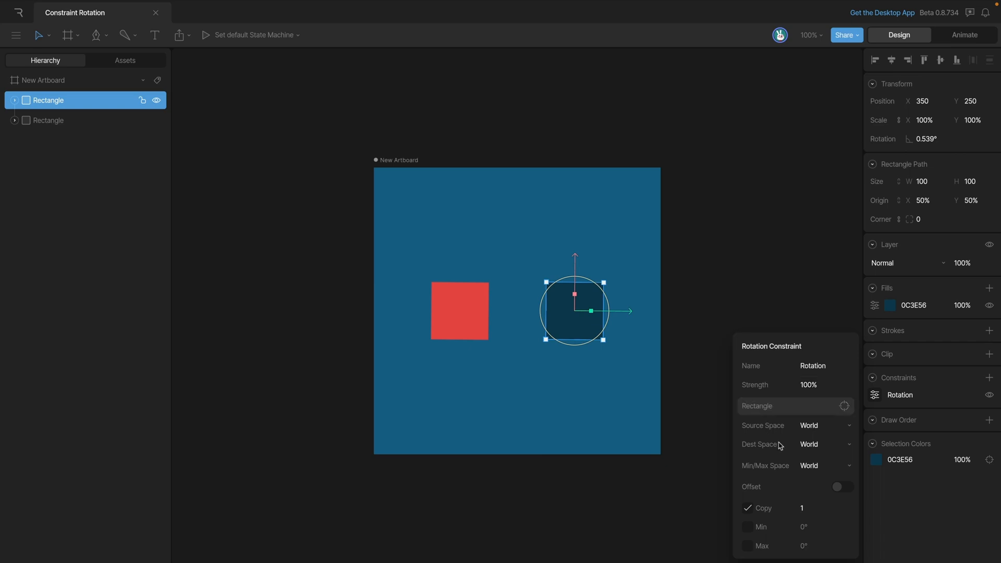
{"action": "mouse_move", "coordinate": [830, 488]}
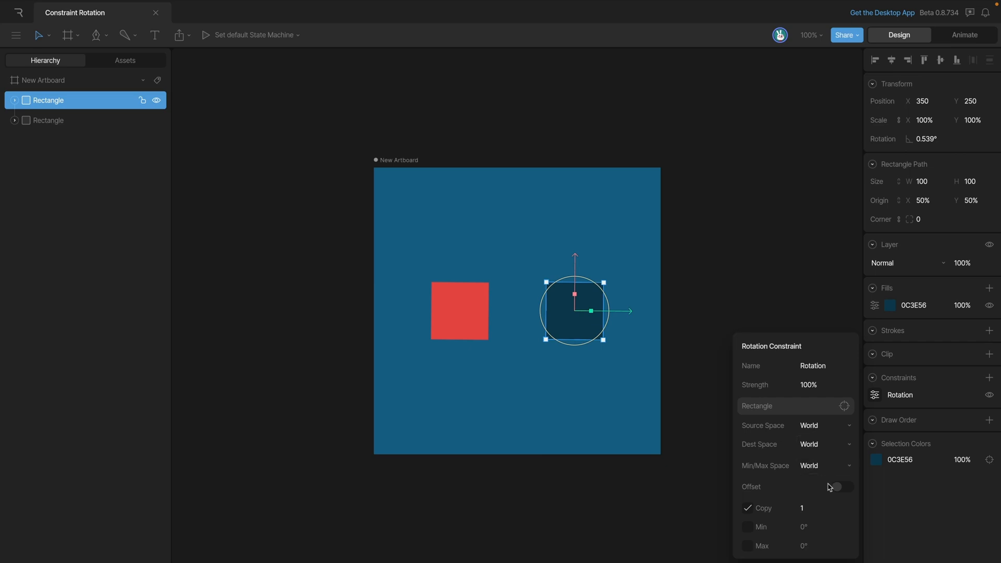
{"action": "mouse_move", "coordinate": [845, 492]}
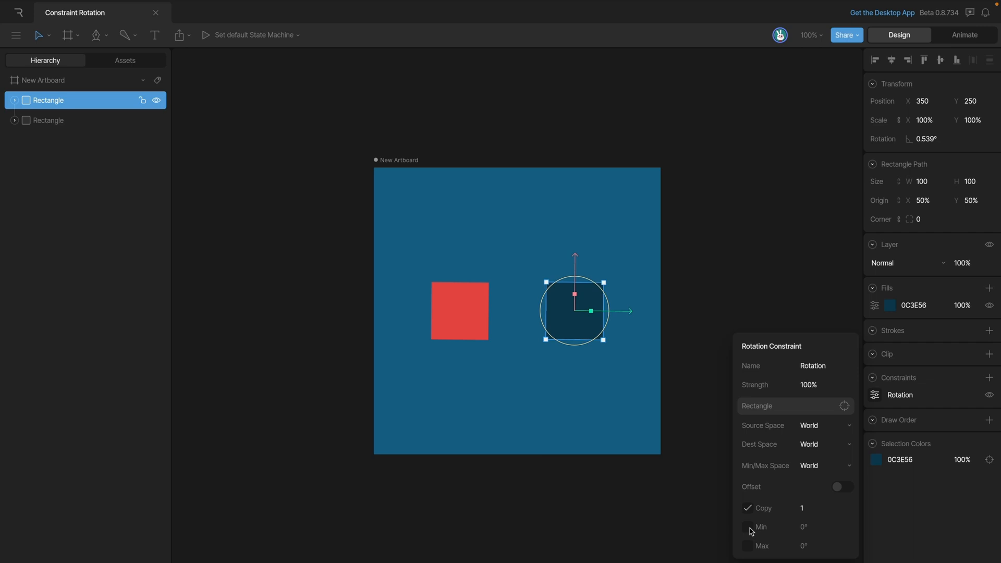
{"action": "mouse_move", "coordinate": [822, 552]}
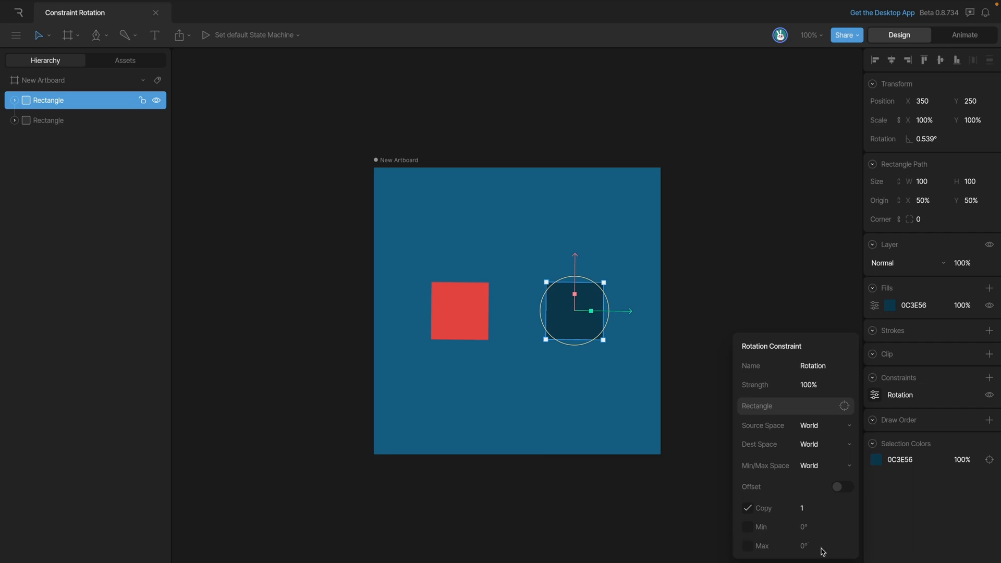
{"action": "left_click", "coordinate": [573, 306]}
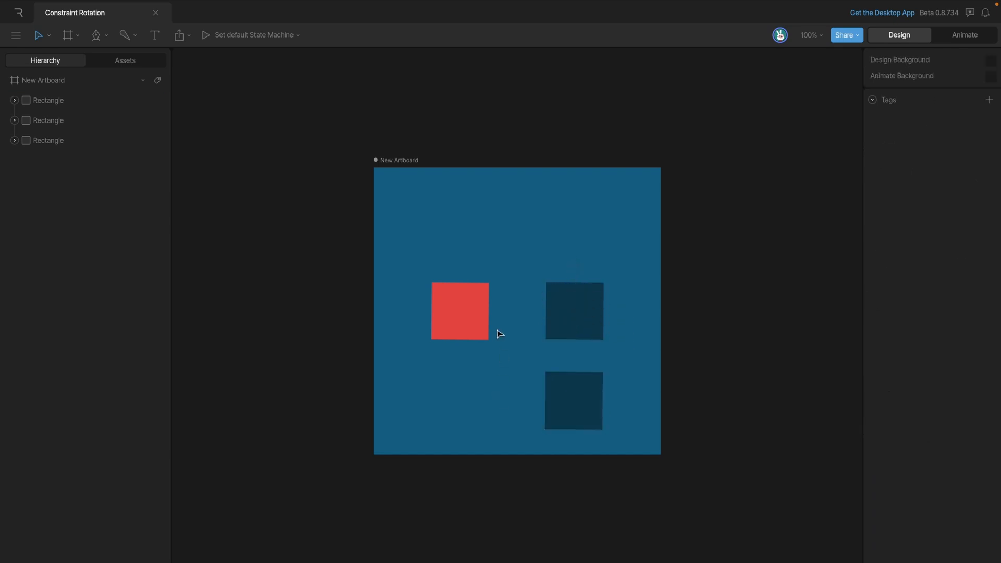
- Select the red square and switch to Animate mode with Timeline 1
{"action": "left_click", "coordinate": [459, 312]}
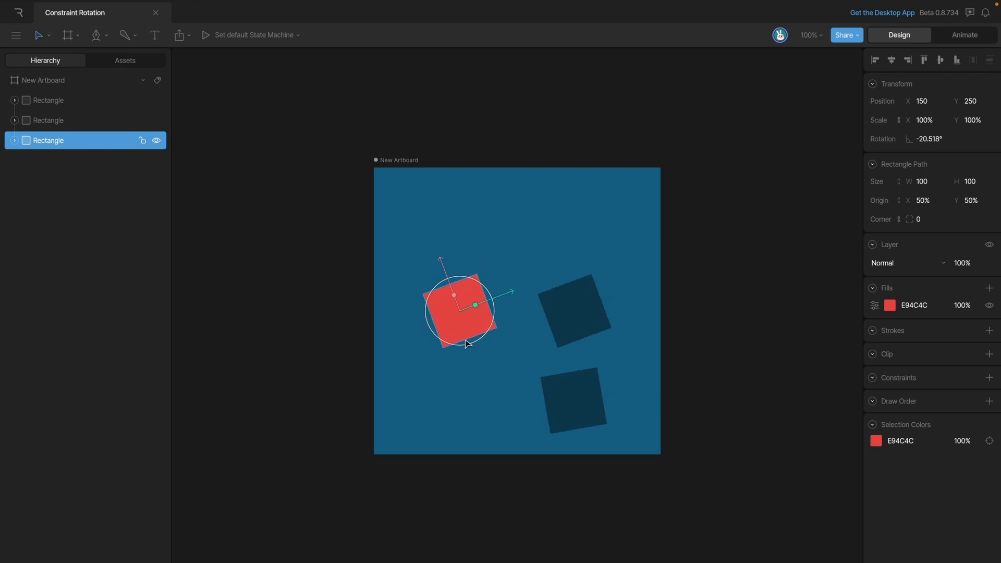
{"action": "left_click", "coordinate": [964, 35]}
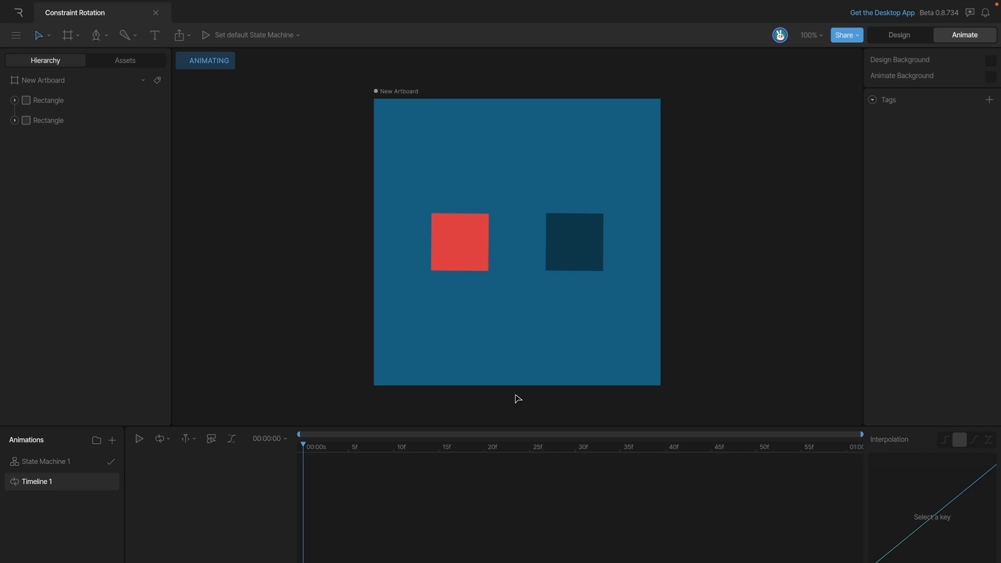
- Key the red square's rotation at frames 0, 30 and 60, then play the animation
{"action": "left_click", "coordinate": [459, 242]}
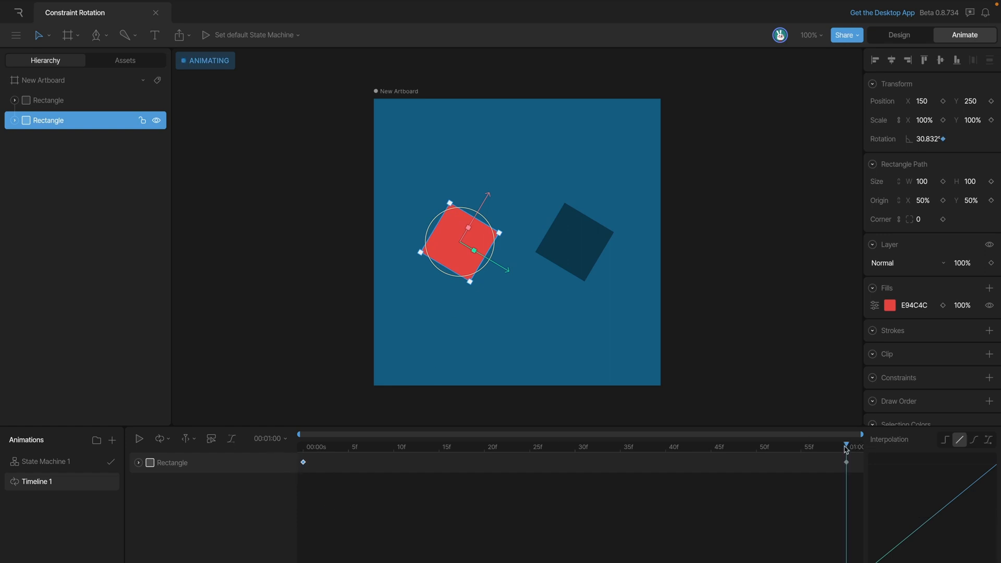
{"action": "left_click", "coordinate": [574, 446]}
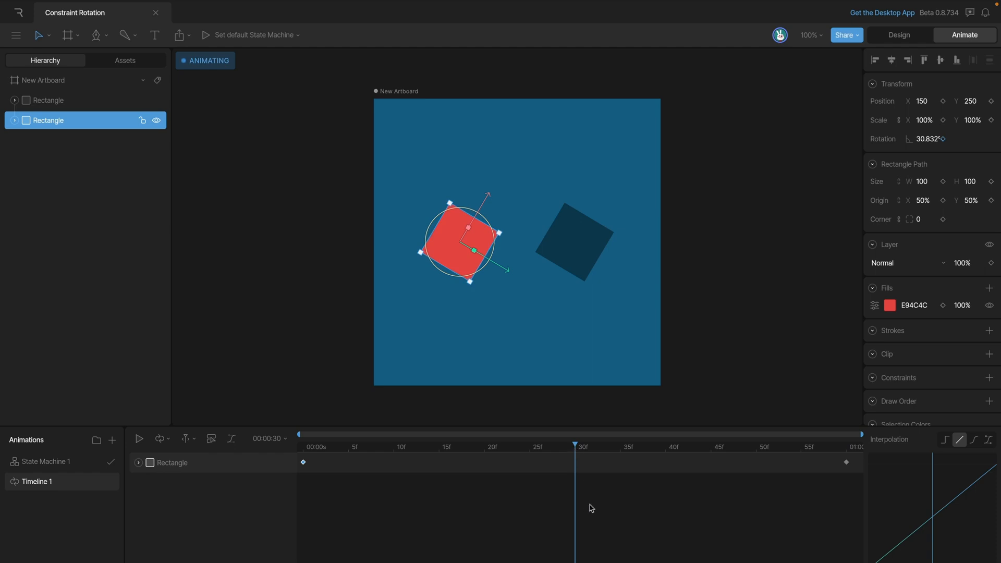
{"action": "mouse_move", "coordinate": [450, 278]}
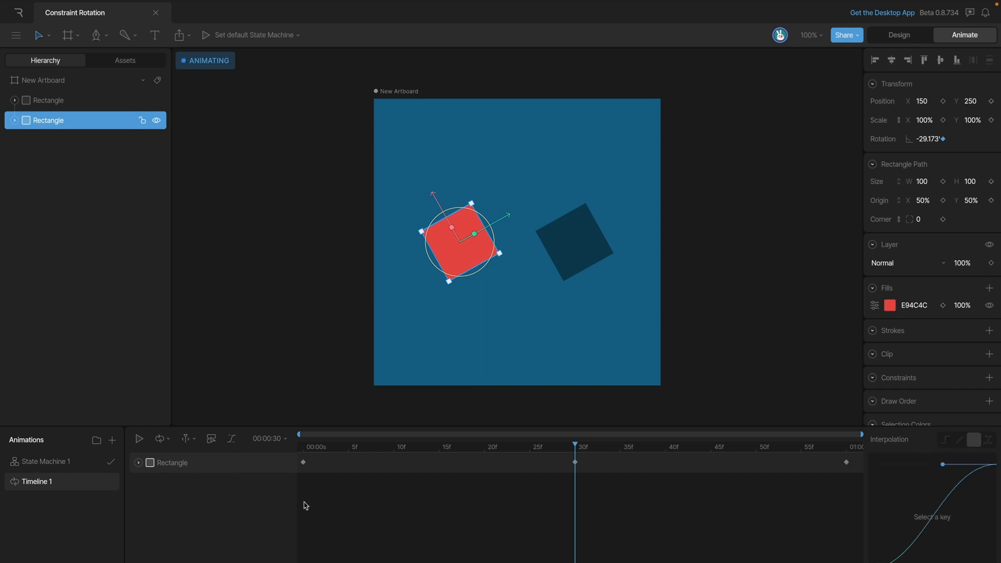
{"action": "left_click", "coordinate": [139, 438]}
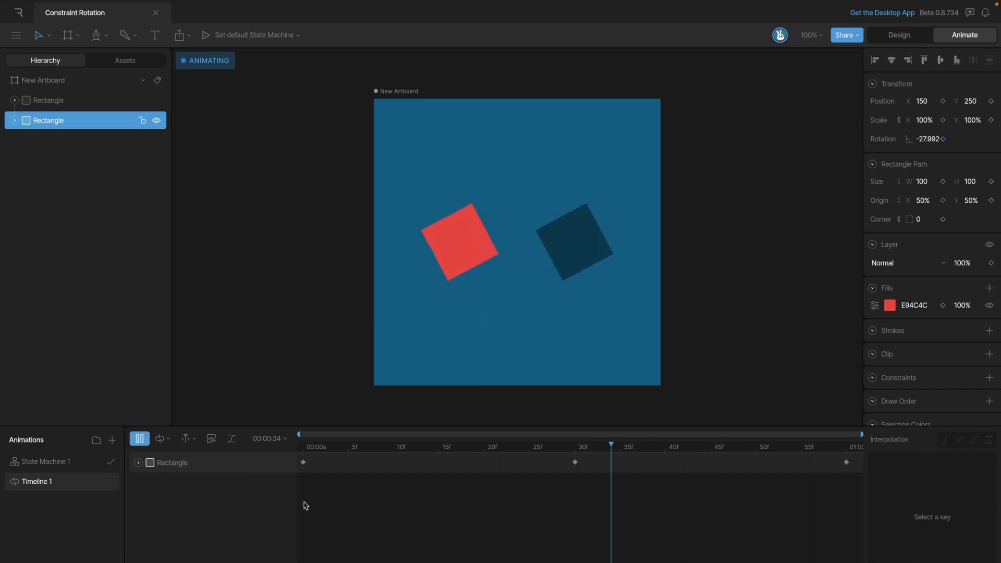